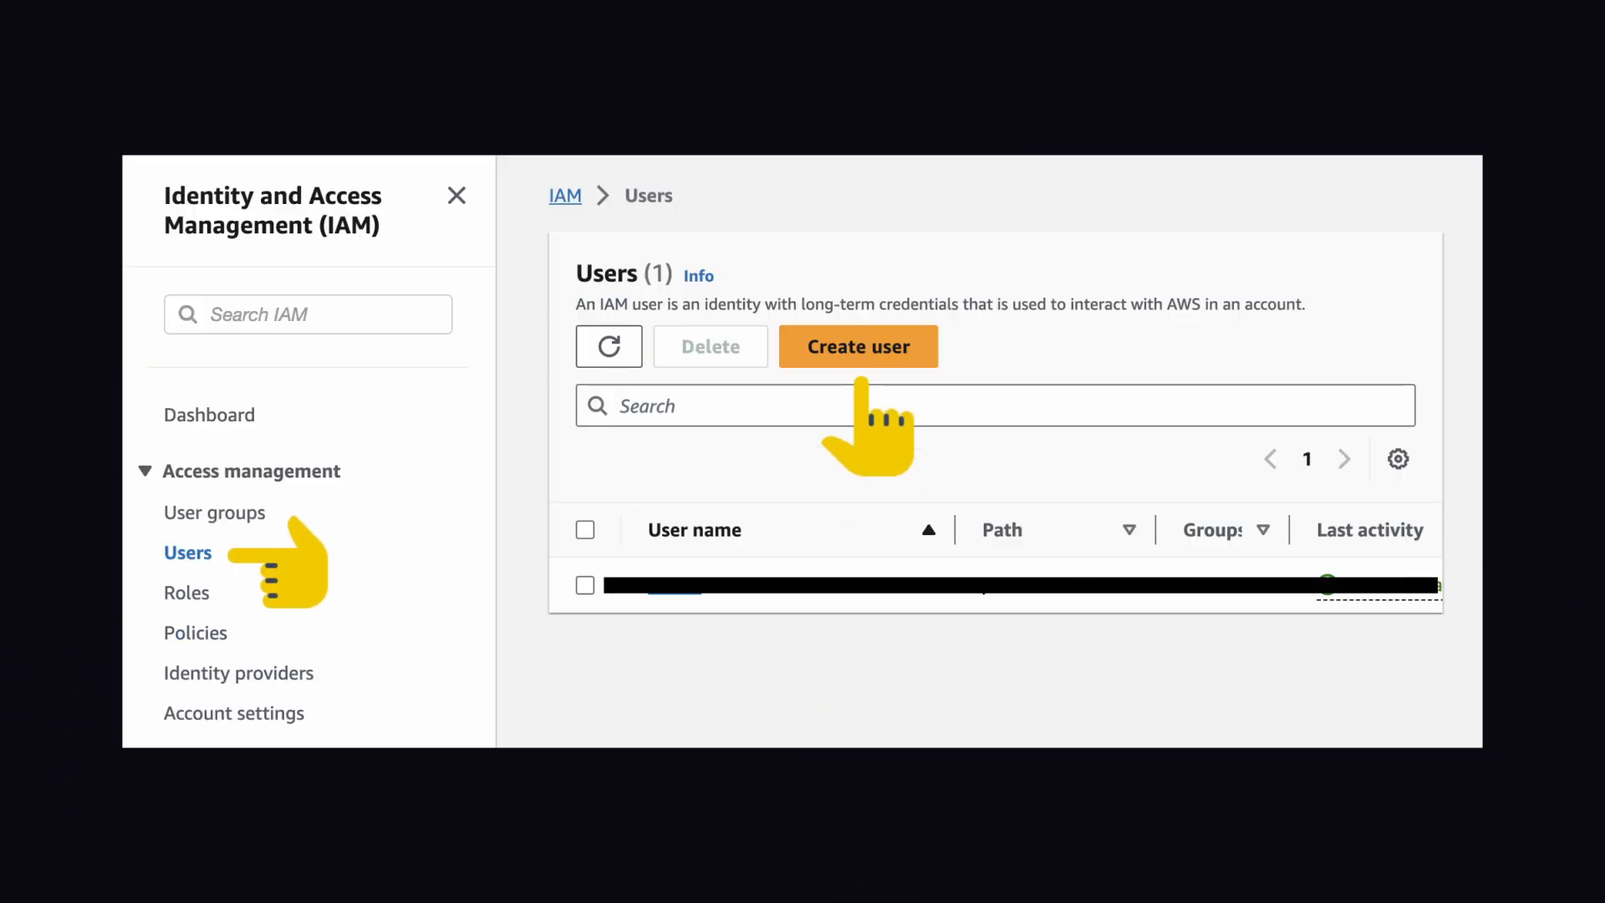
- Create IAM user myuser and start a Command Line Interface access key for it
{"action": "left_click", "coordinate": [857, 346]}
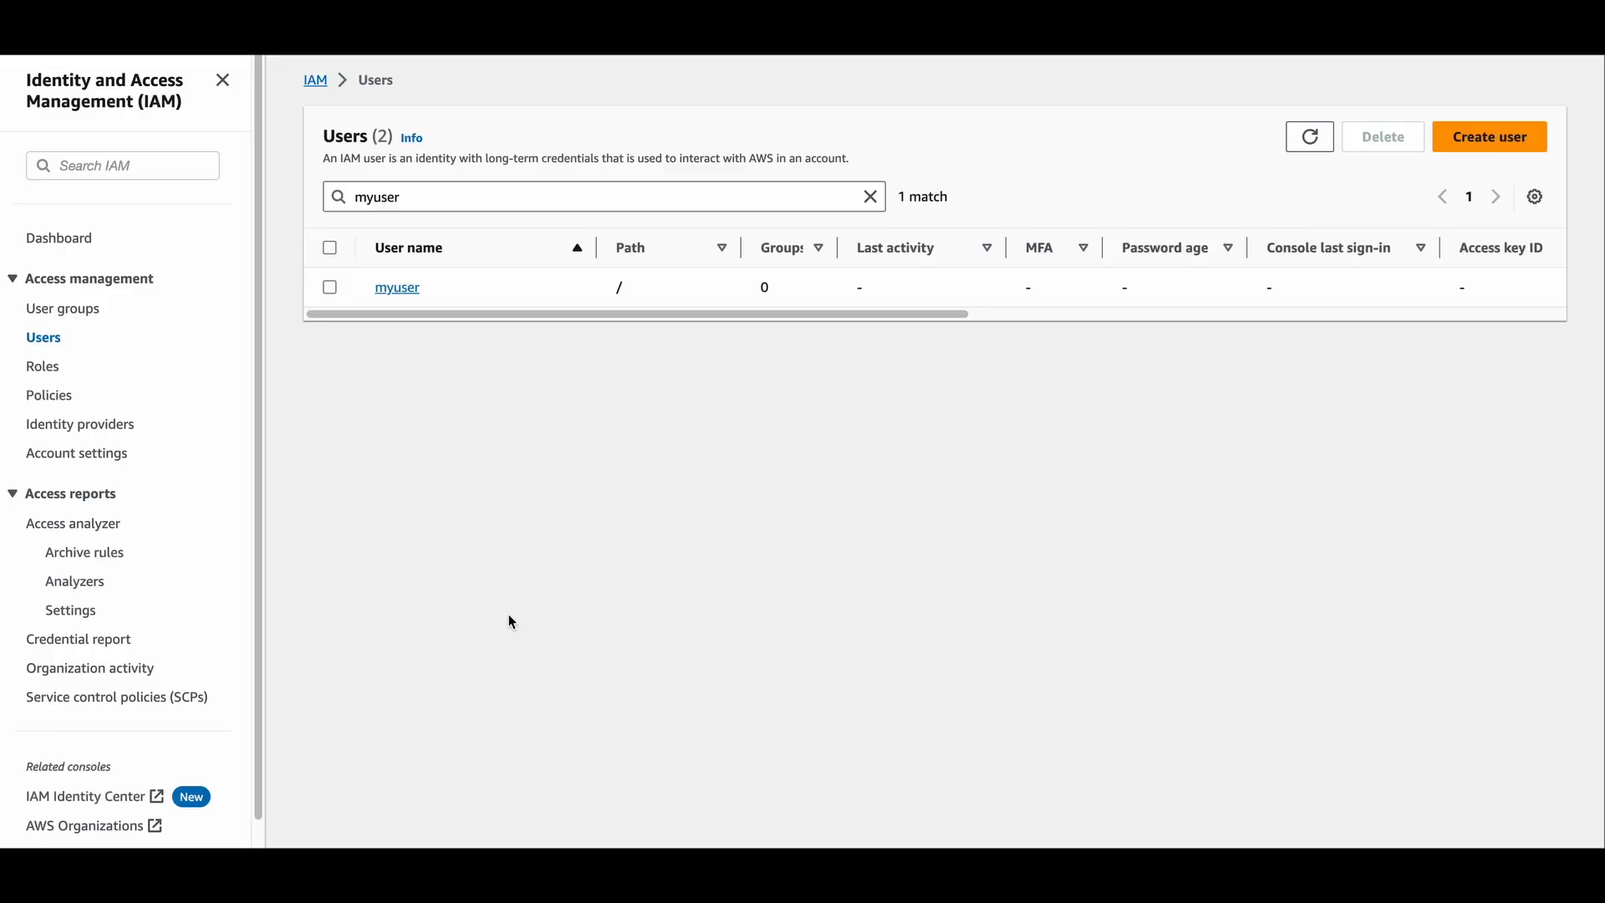
{"action": "left_click", "coordinate": [397, 287]}
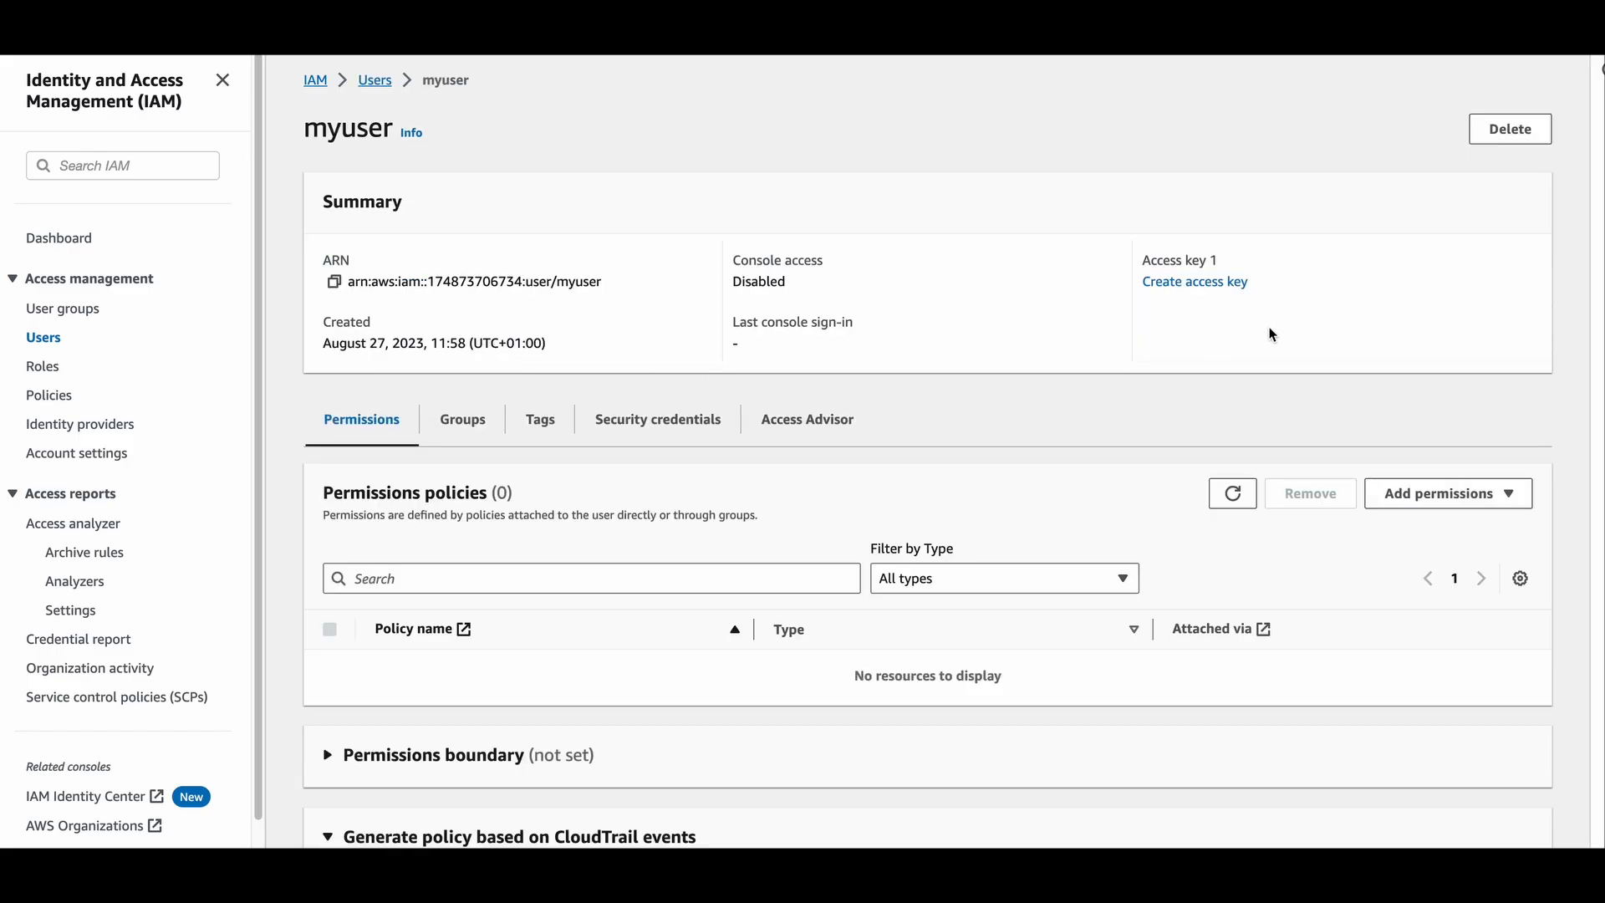
{"action": "left_click", "coordinate": [1194, 281]}
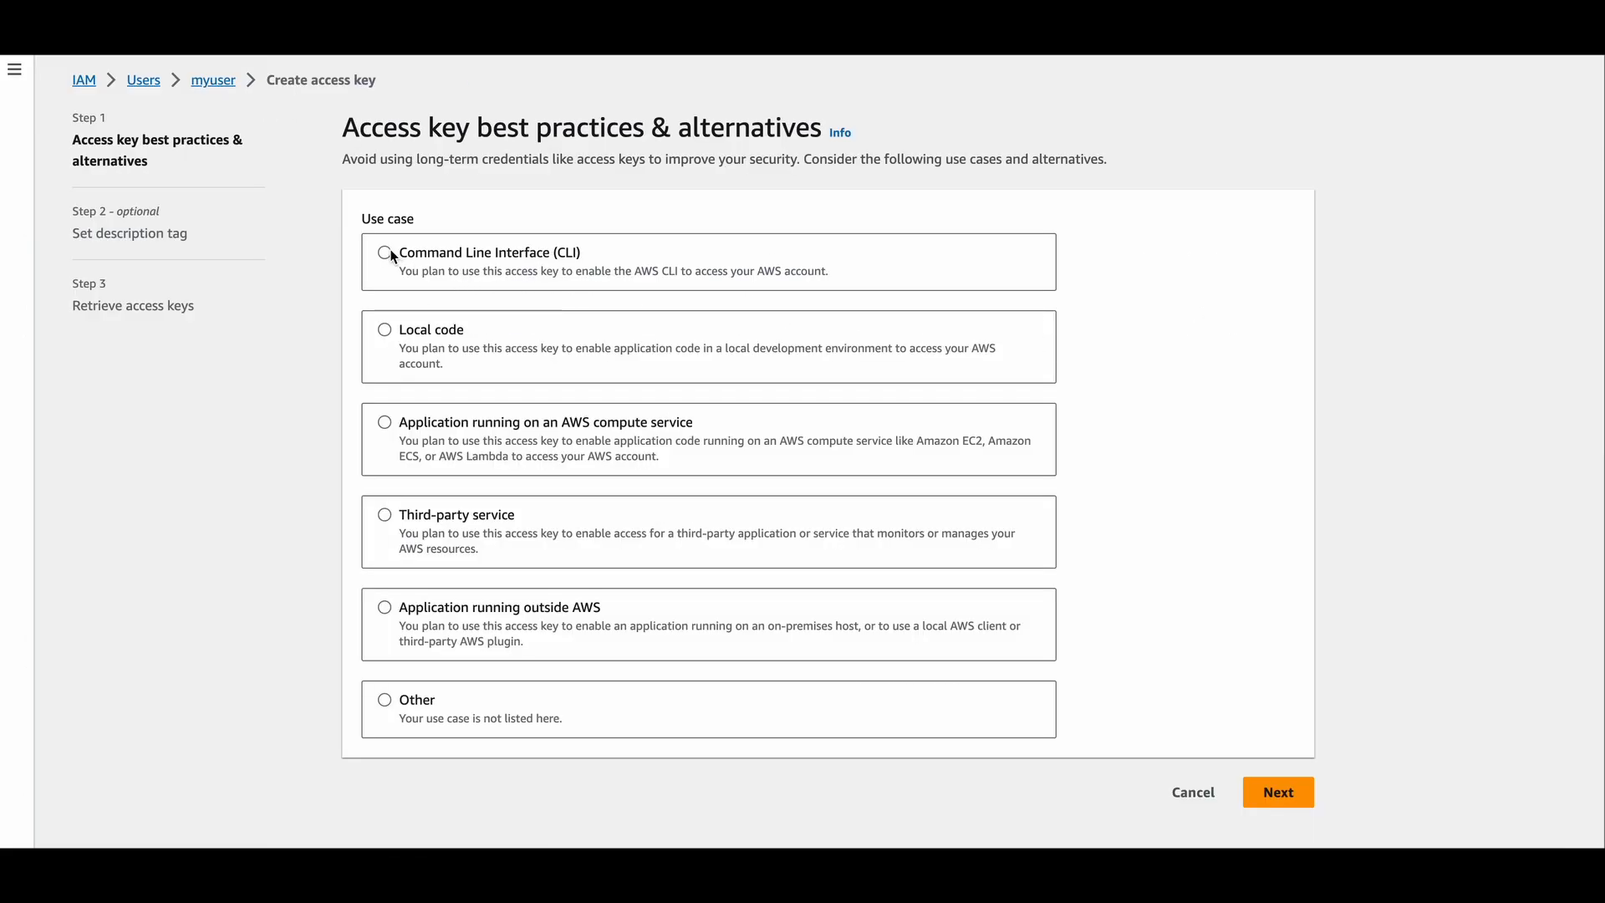
{"action": "left_click", "coordinate": [1277, 792]}
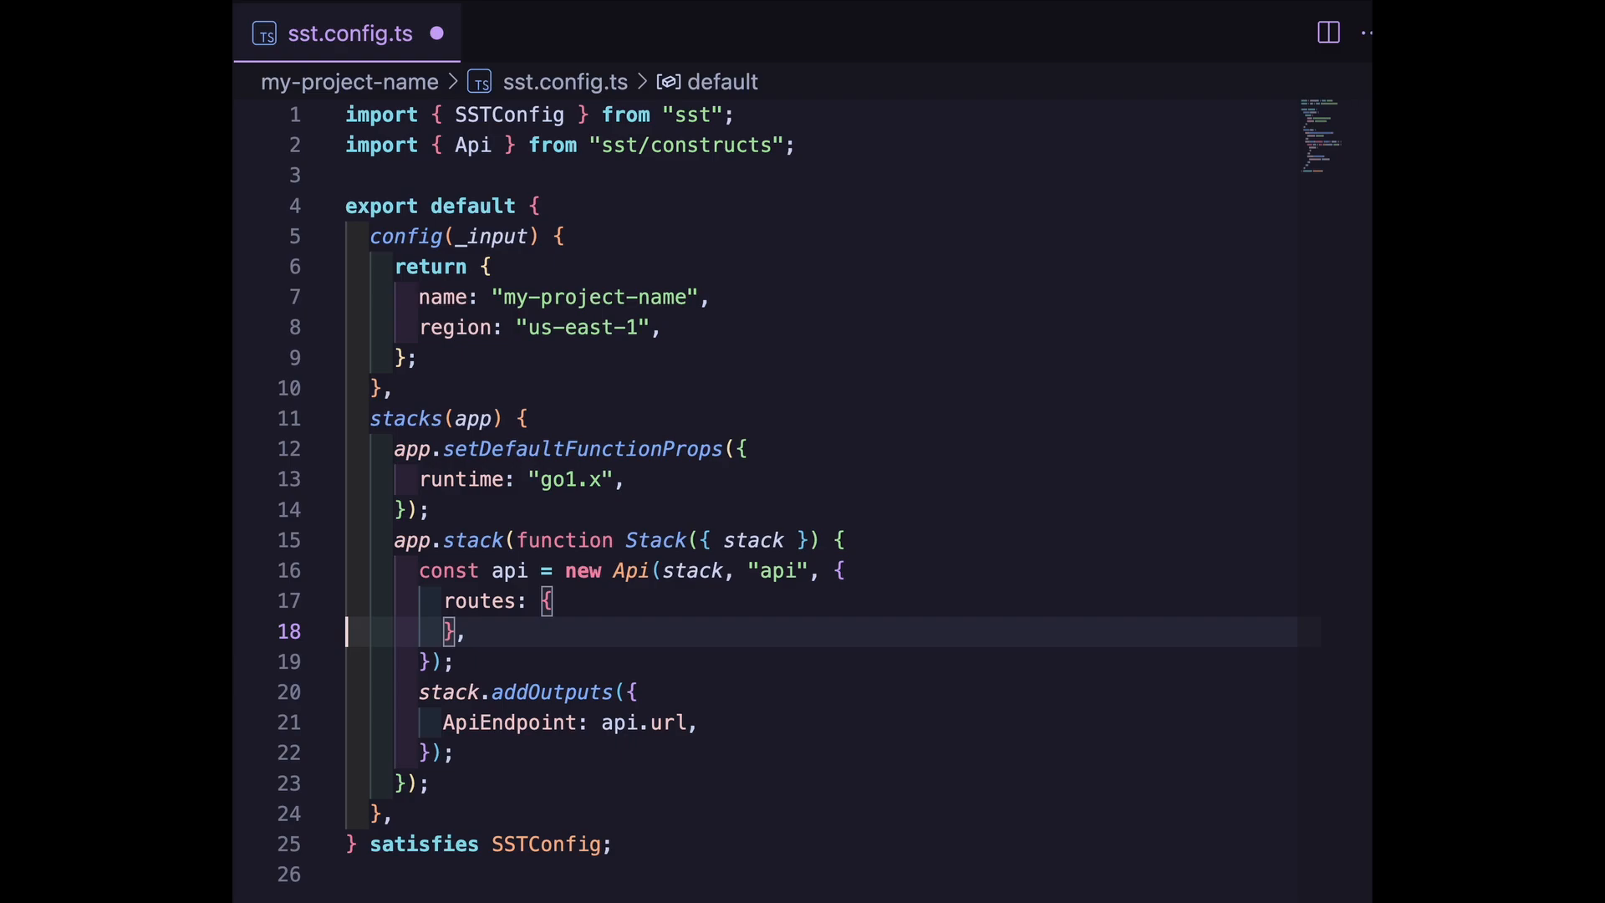
- Add empty route entries for GET /notes, GET /notes/{id} and PUT /notes/{id}
{"action": "type", "text": "\"GET /notes\": \"\","}
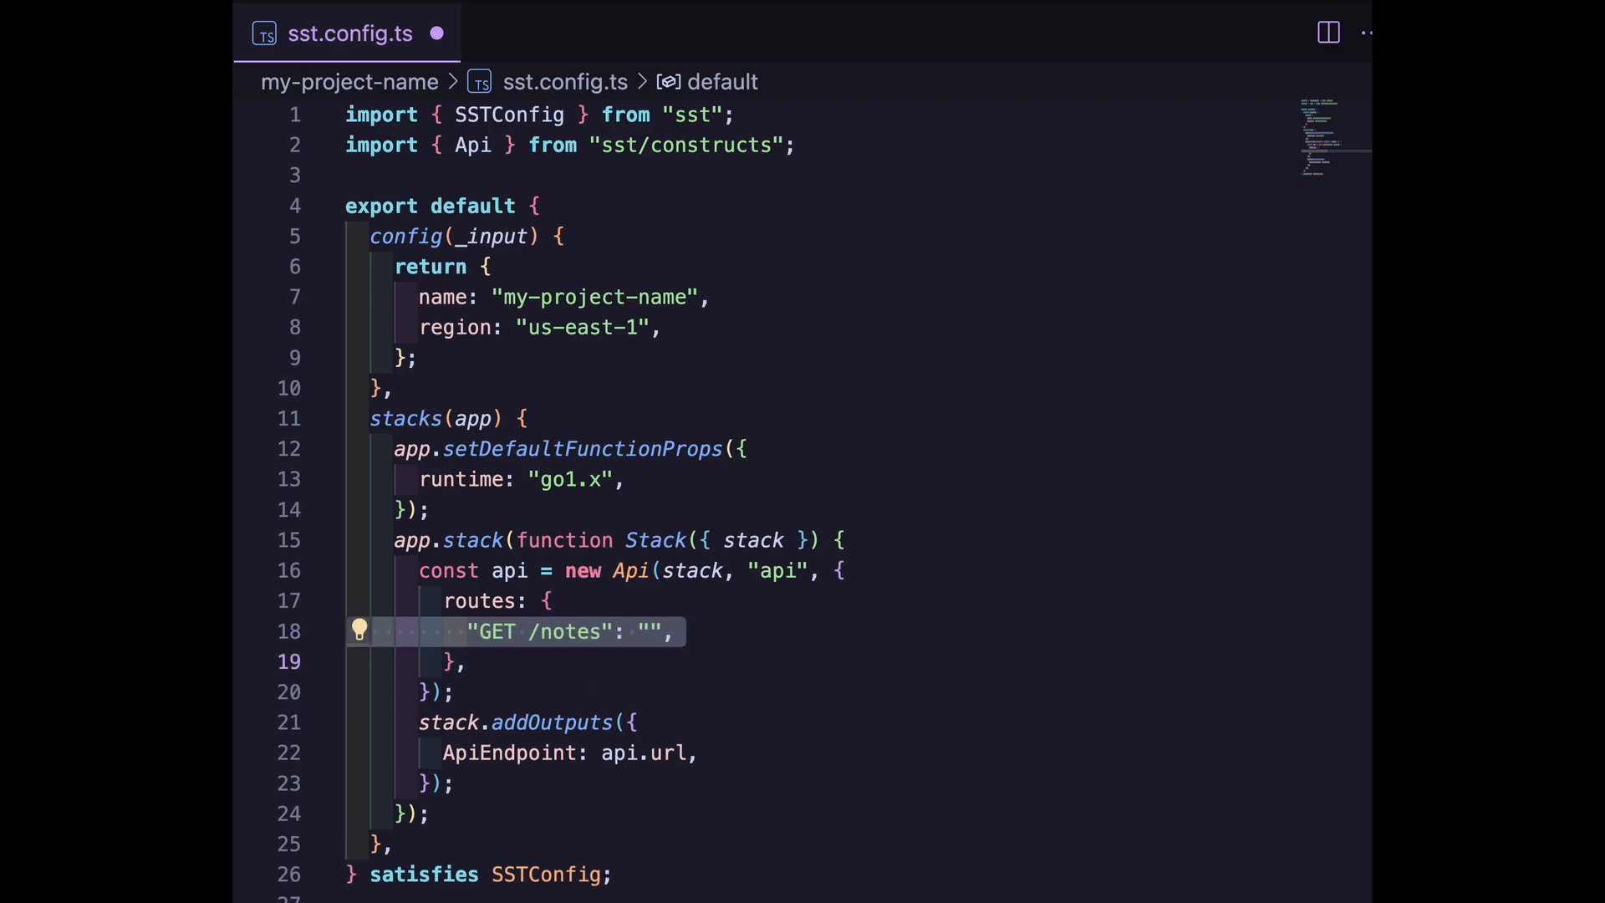
{"action": "type", "text": "\"GET /notes/{id}\": \"\","}
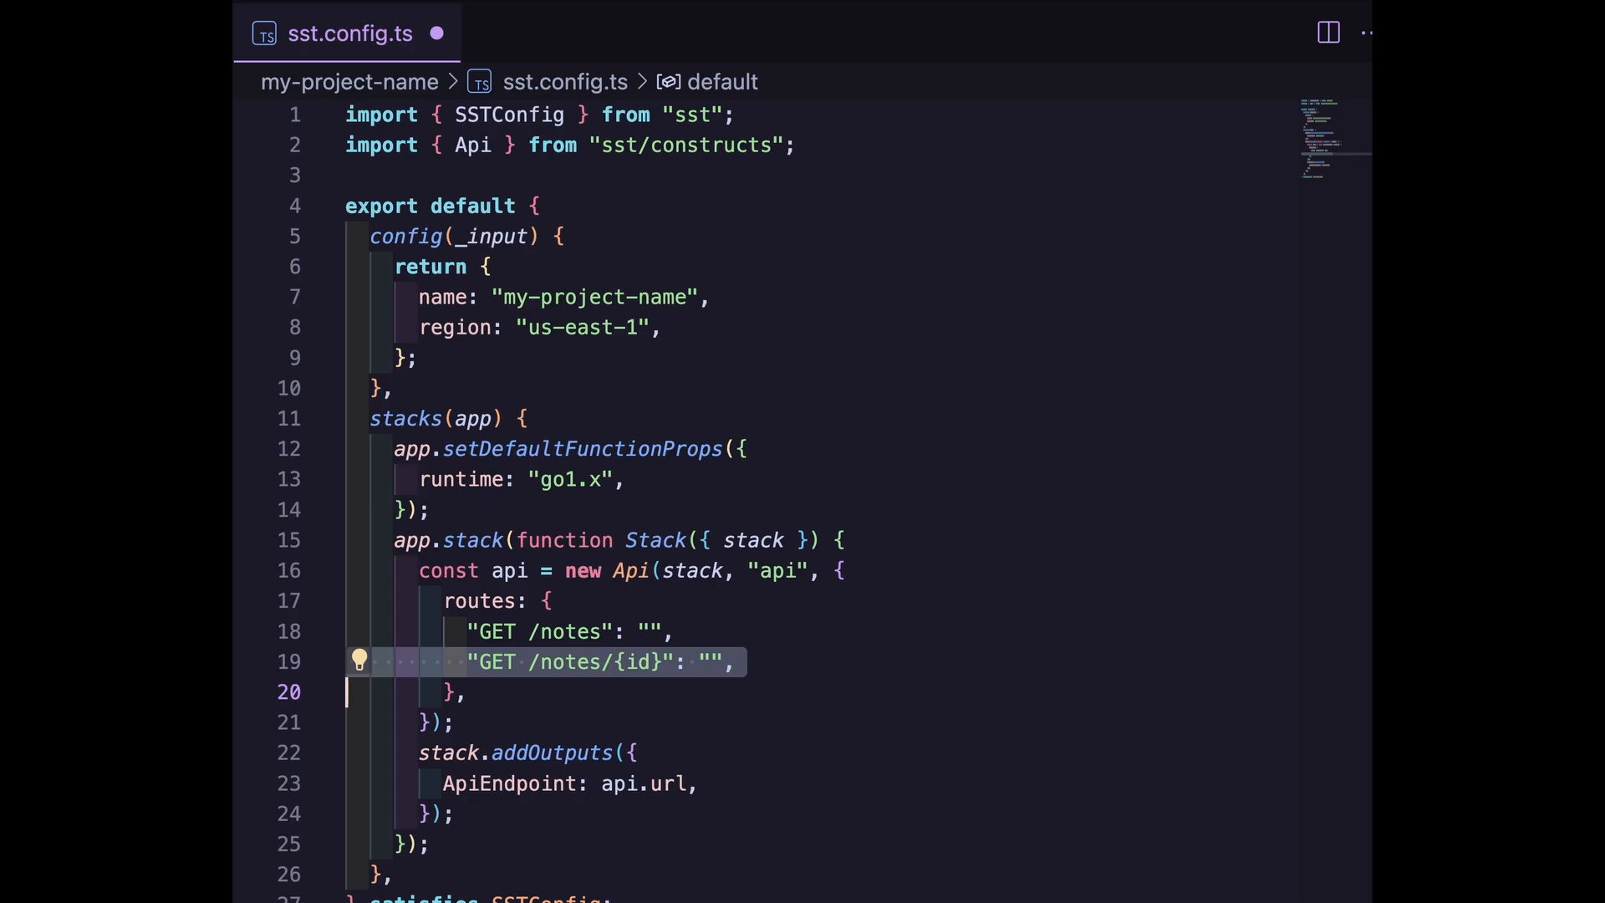
{"action": "type", "text": "\"PUT /notes/{id}\": \"\","}
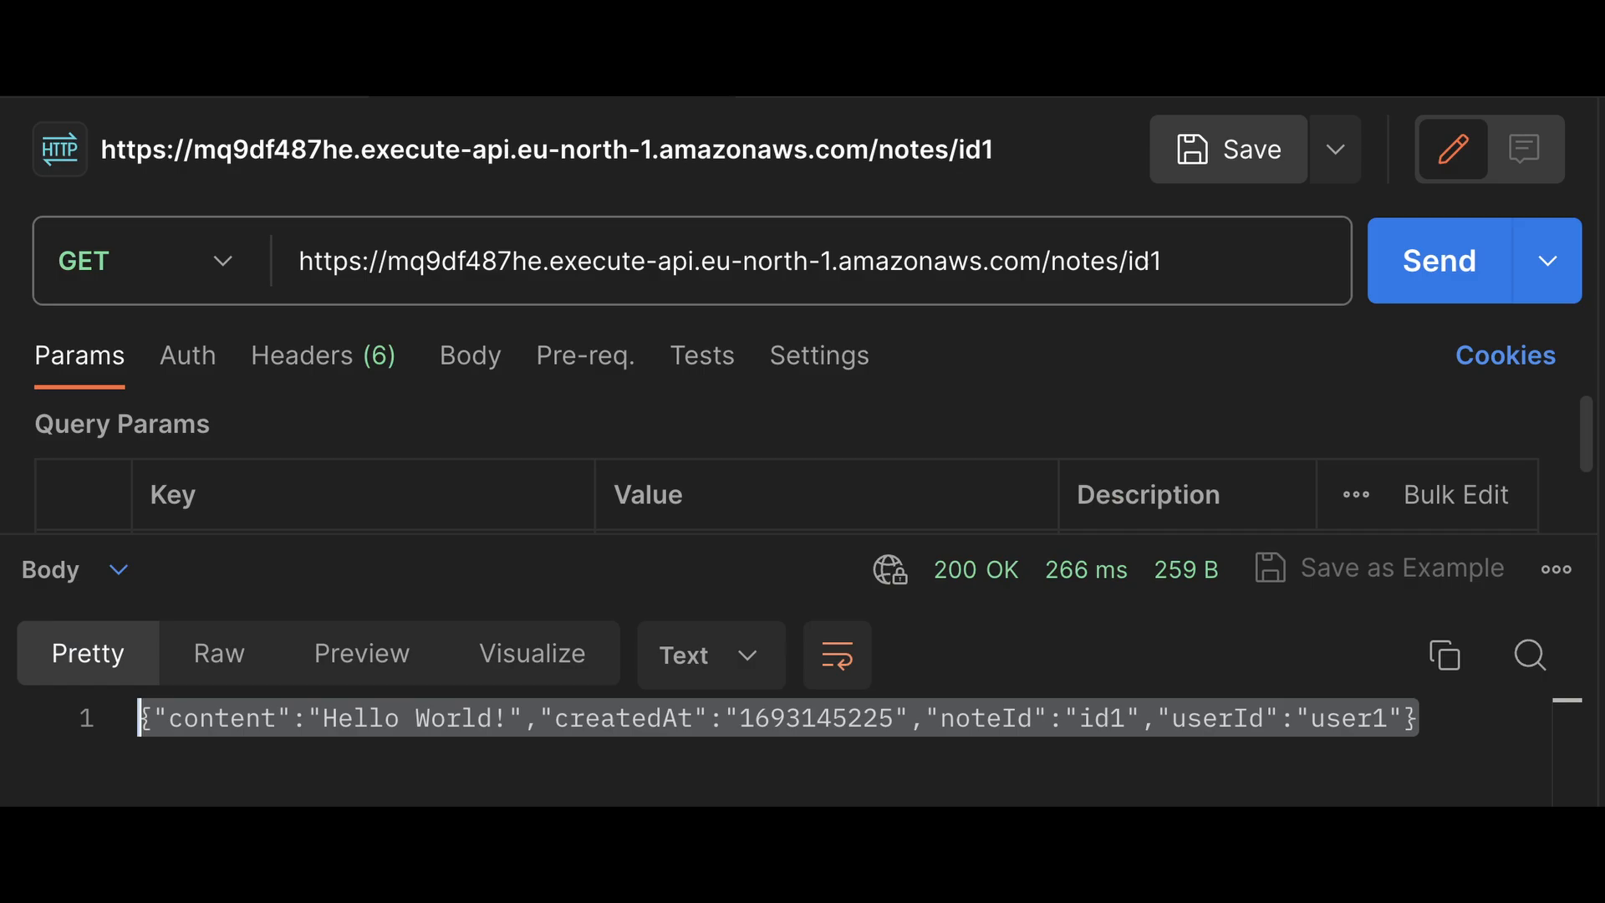
- Send the GET request for /notes/id1 and view the Hello World! note JSON
{"action": "left_click", "coordinate": [1437, 132]}
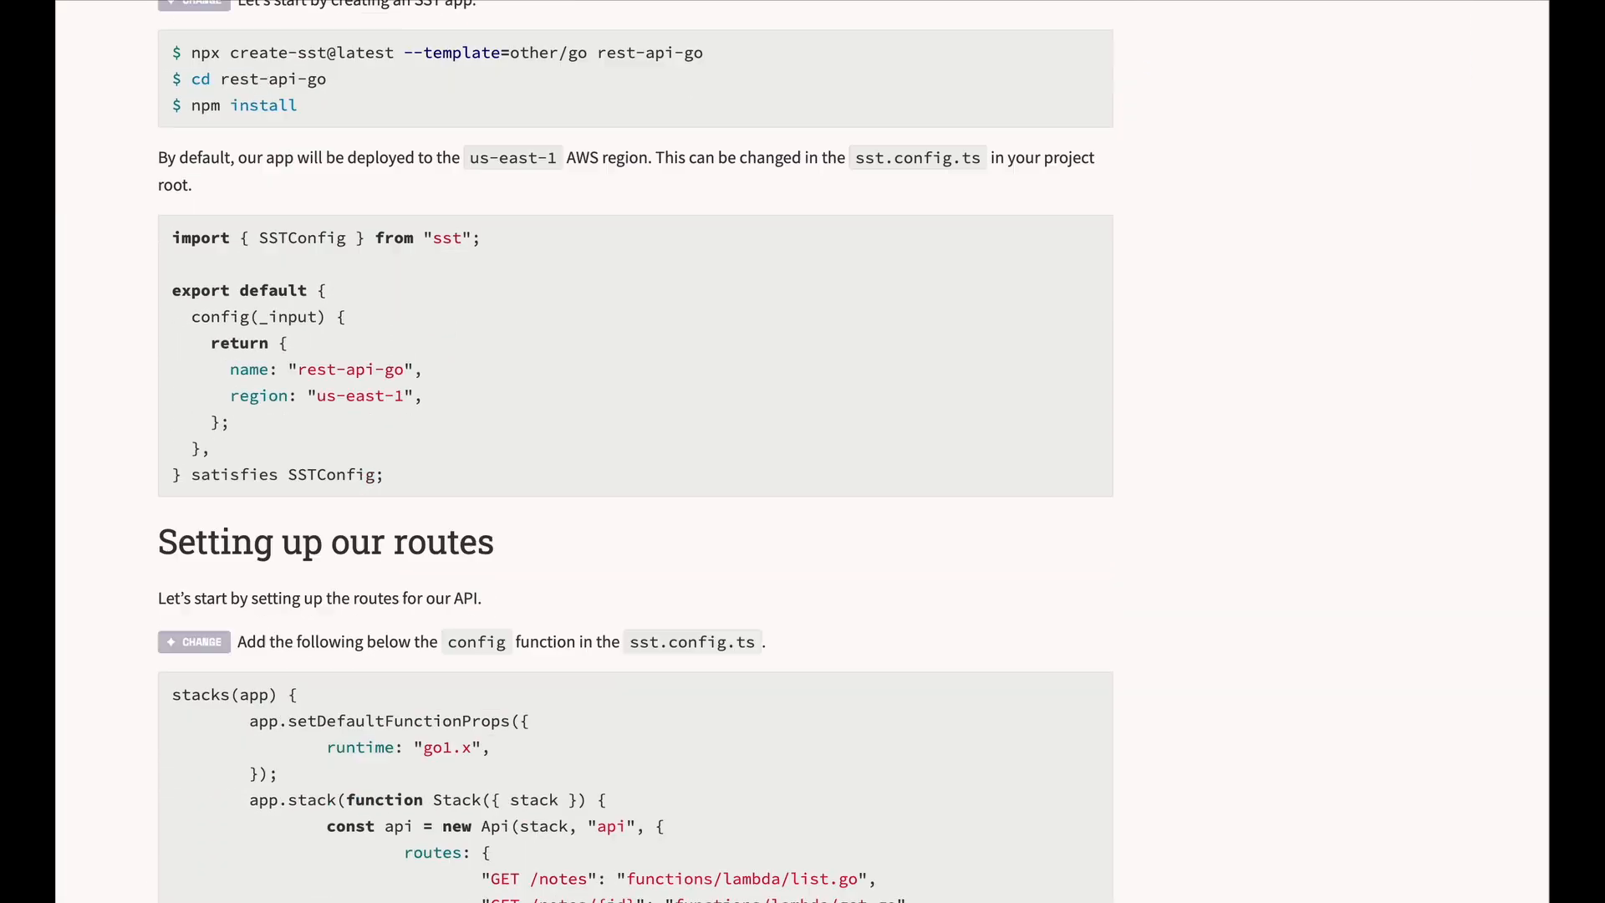
{"action": "scroll", "scroll_direction": "down", "scroll_amount": 3}
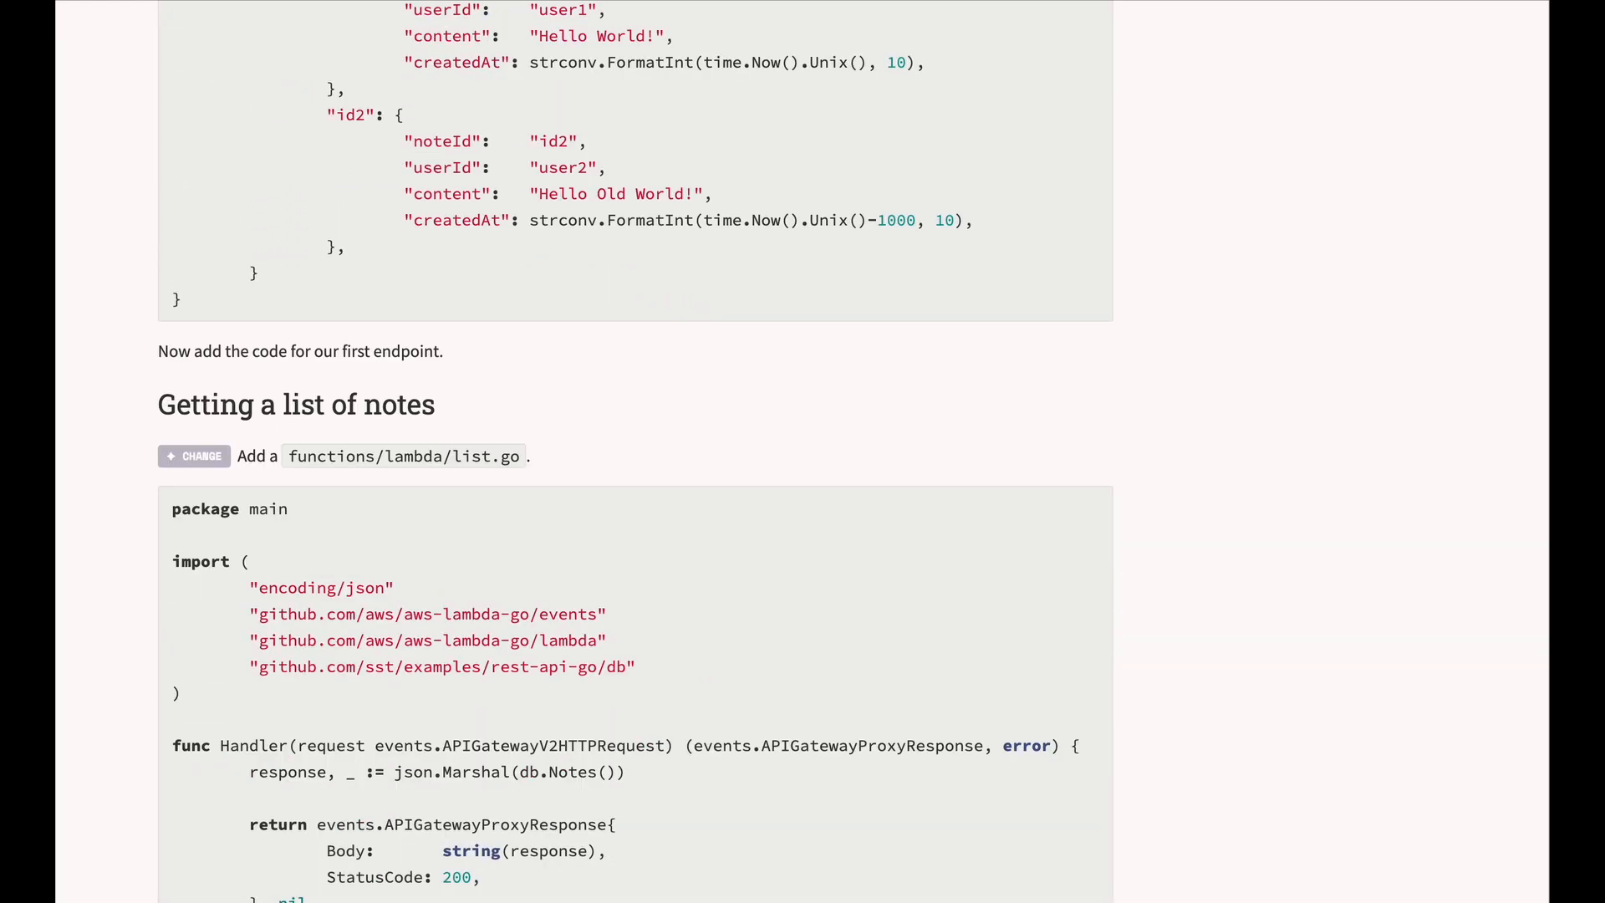
{"action": "scroll", "scroll_direction": "down", "scroll_amount": 3}
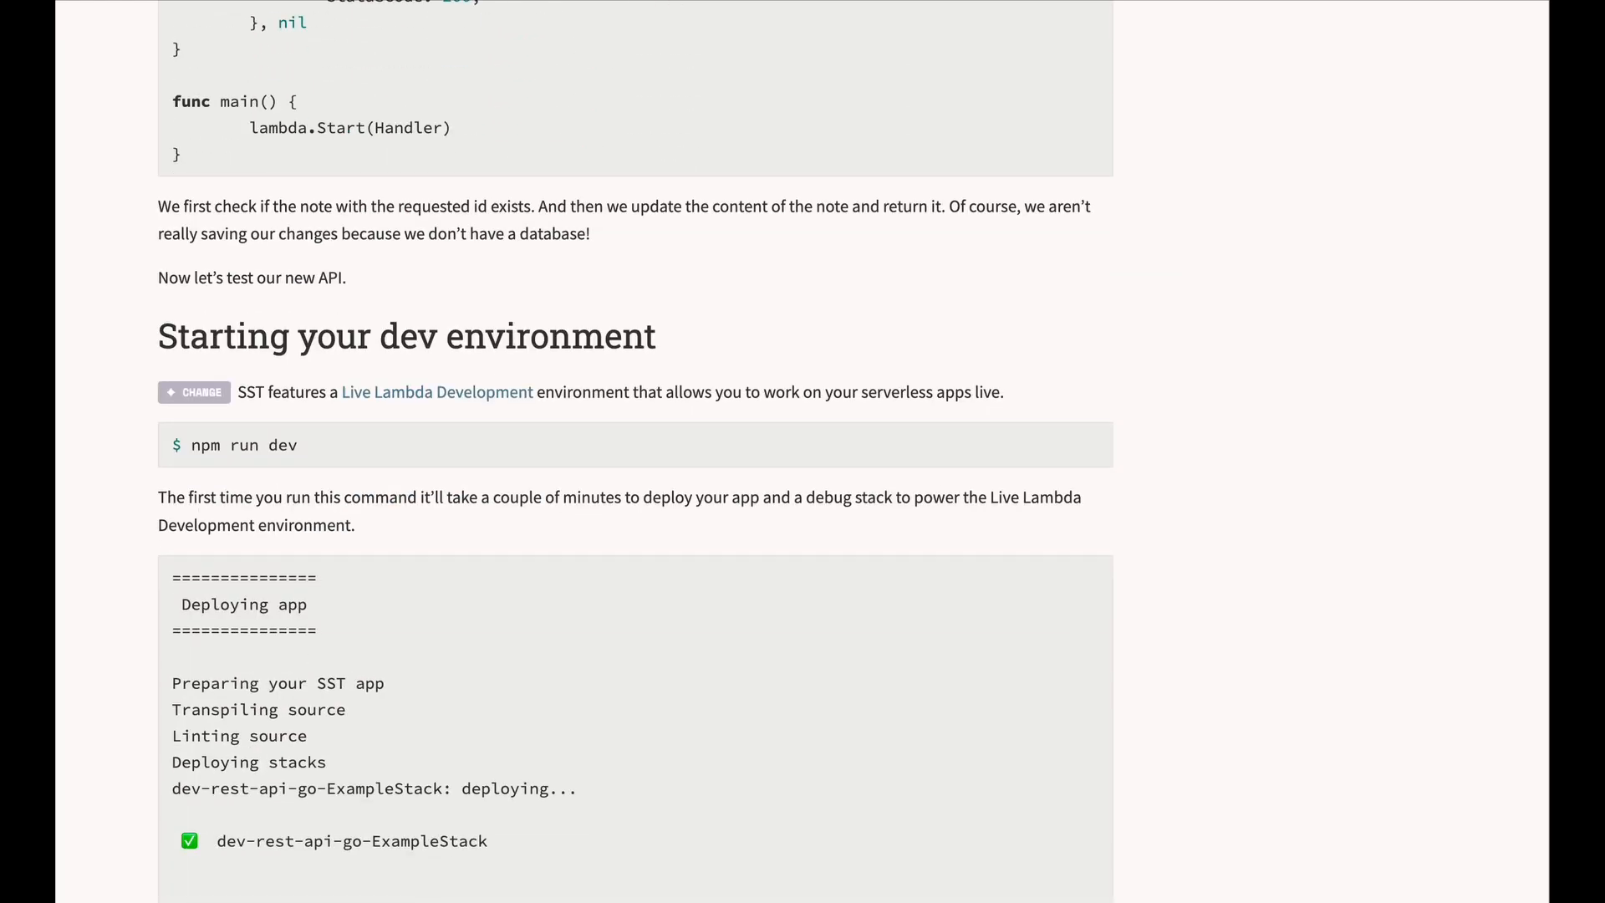